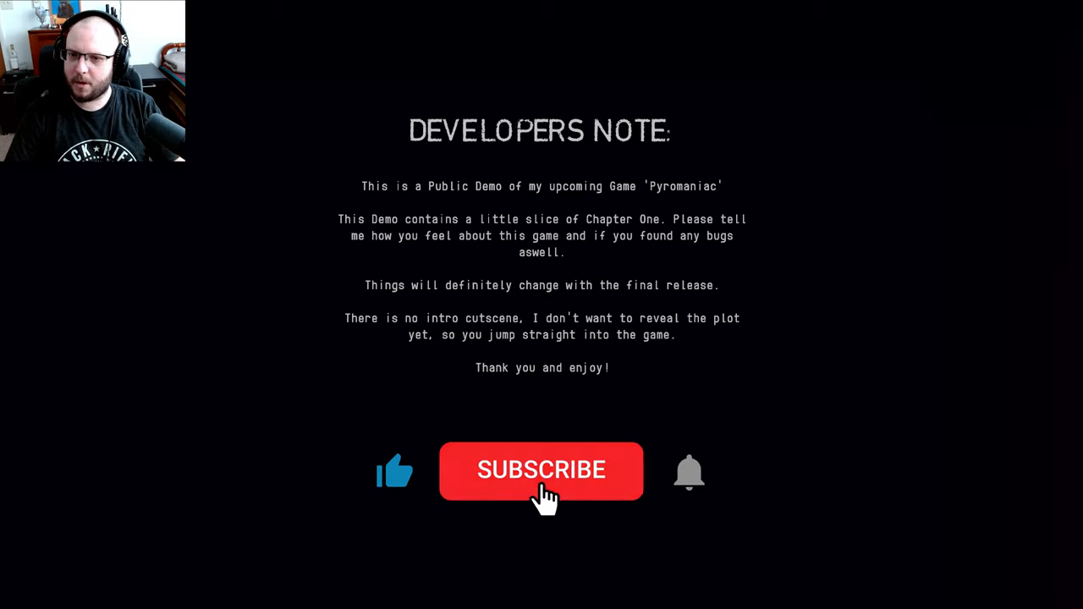
click(541, 470)
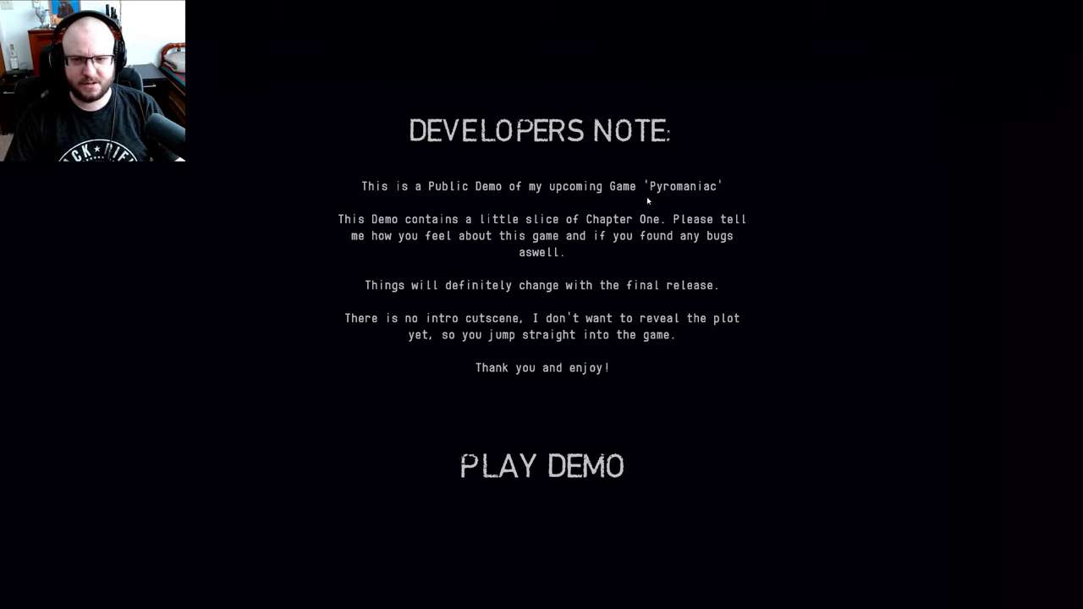
mouse_move(674, 202)
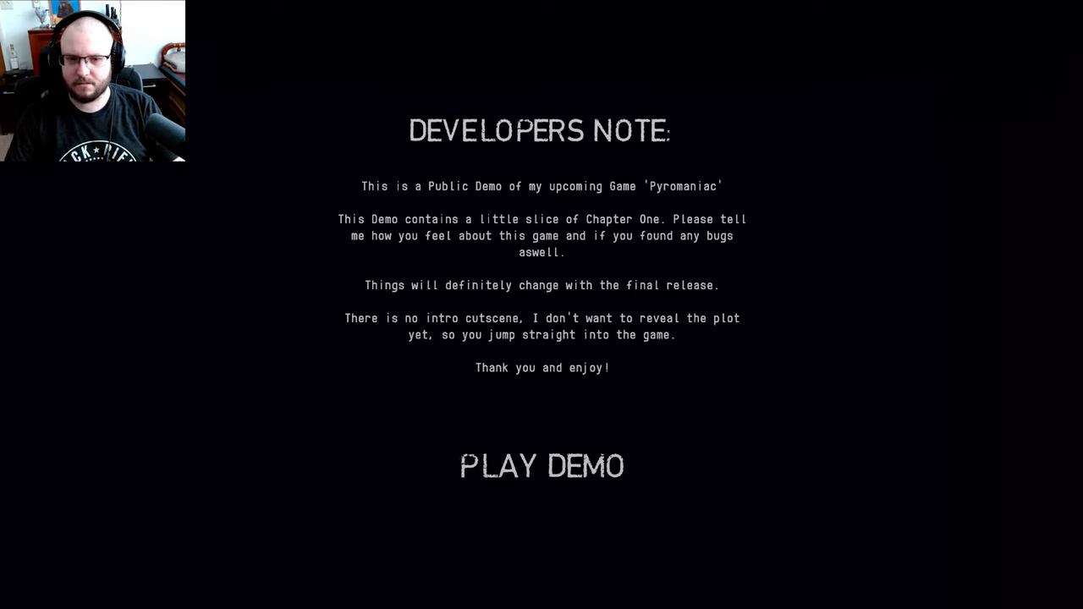
click(542, 467)
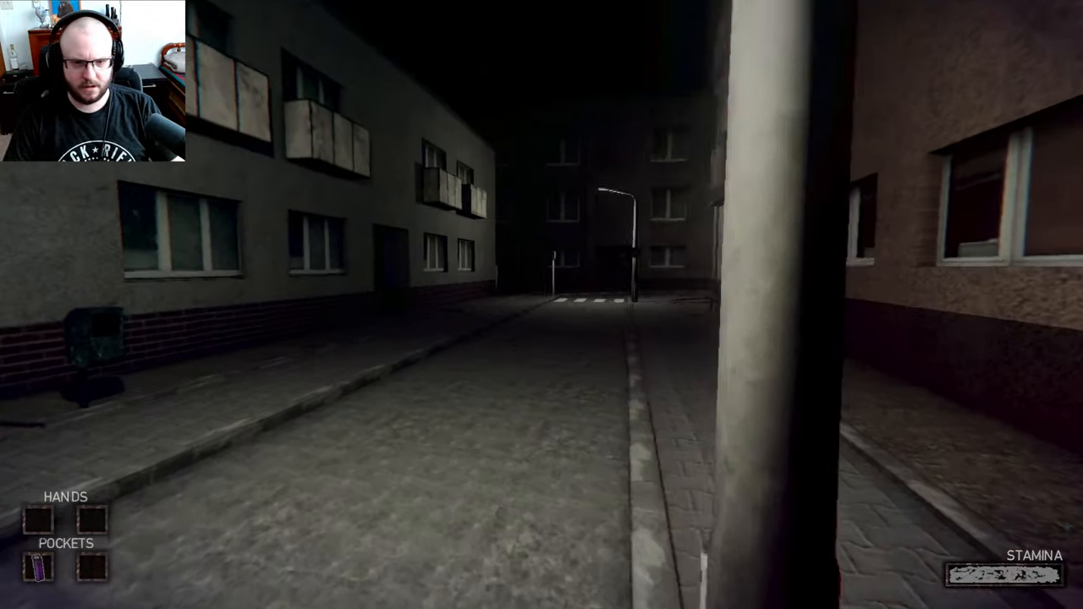
mouse_move(542, 305)
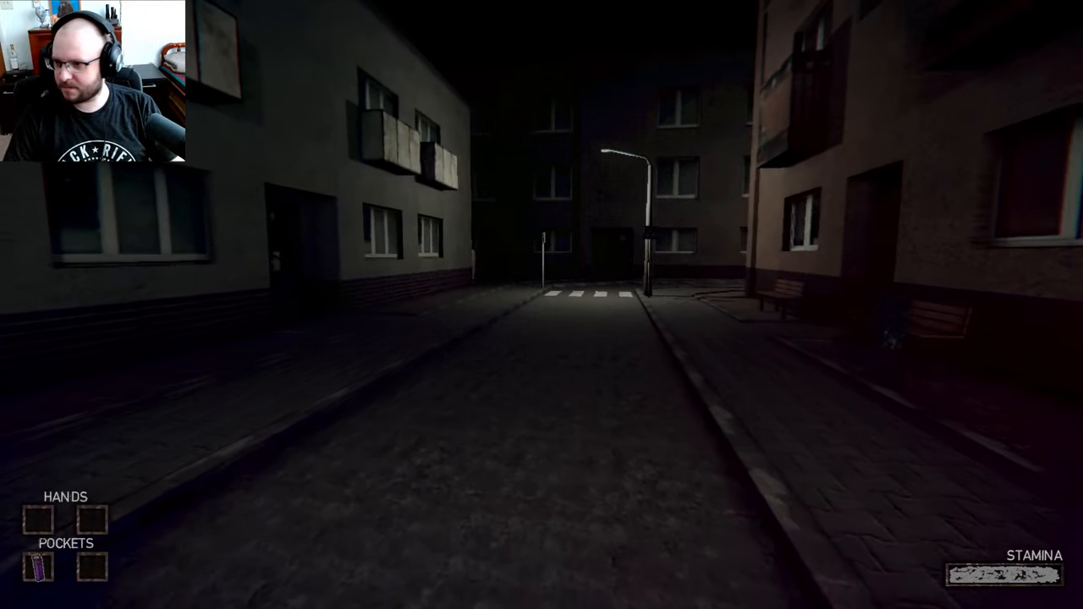